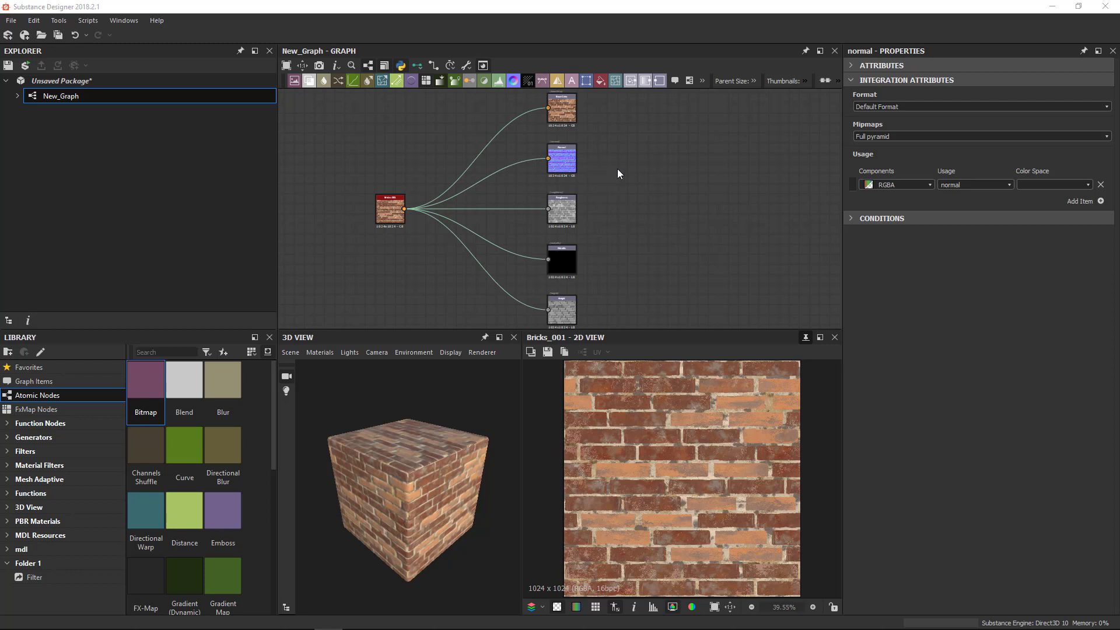
mouse_move(505, 207)
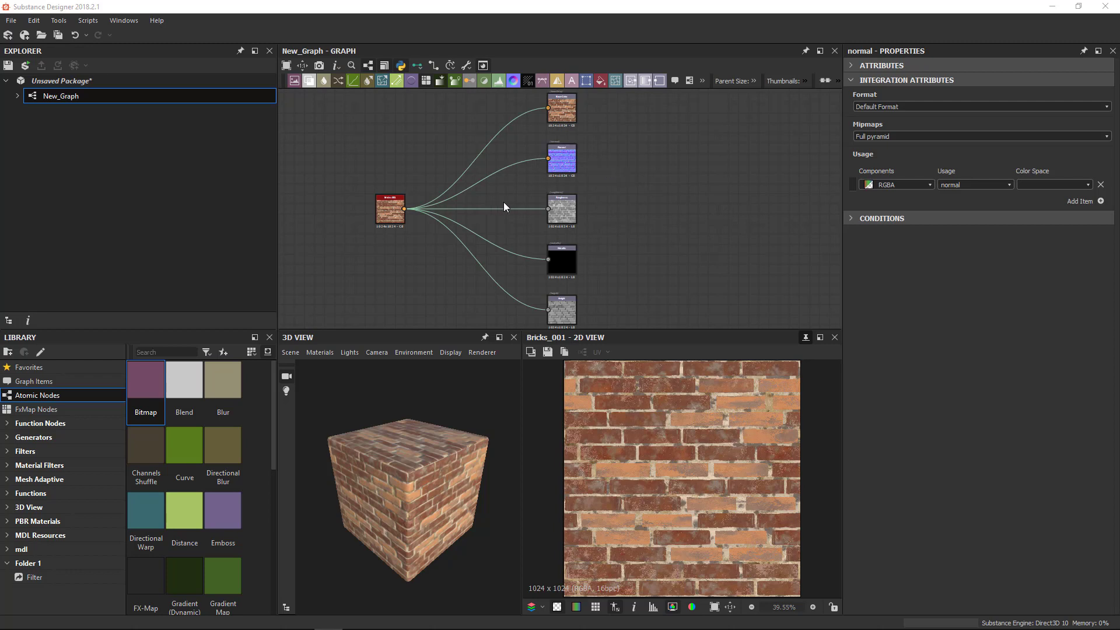
mouse_move(658, 175)
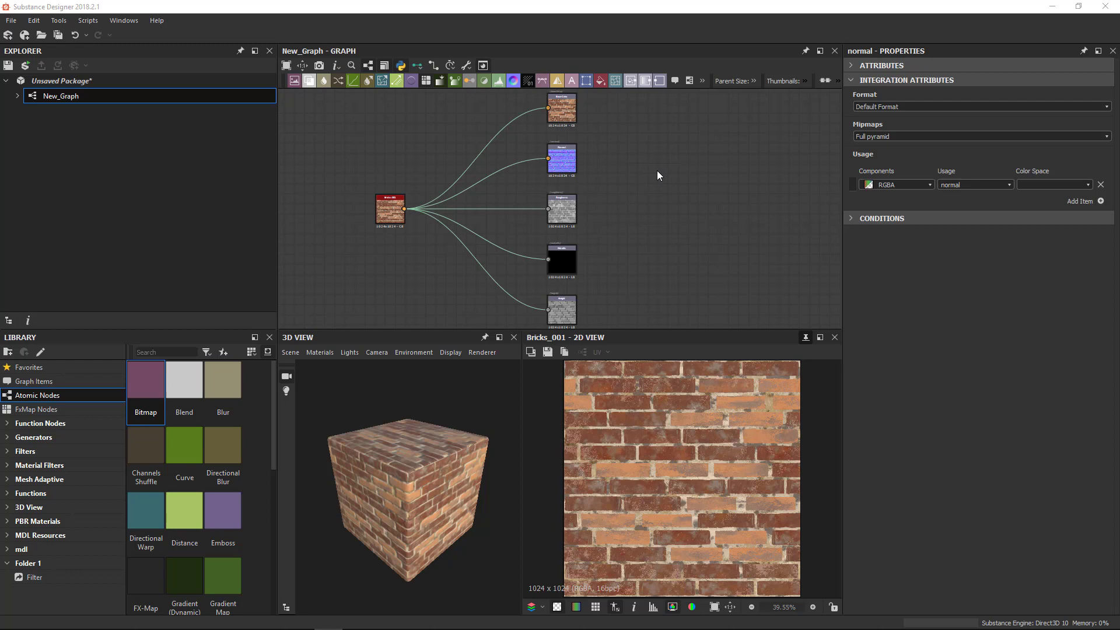
mouse_move(668, 170)
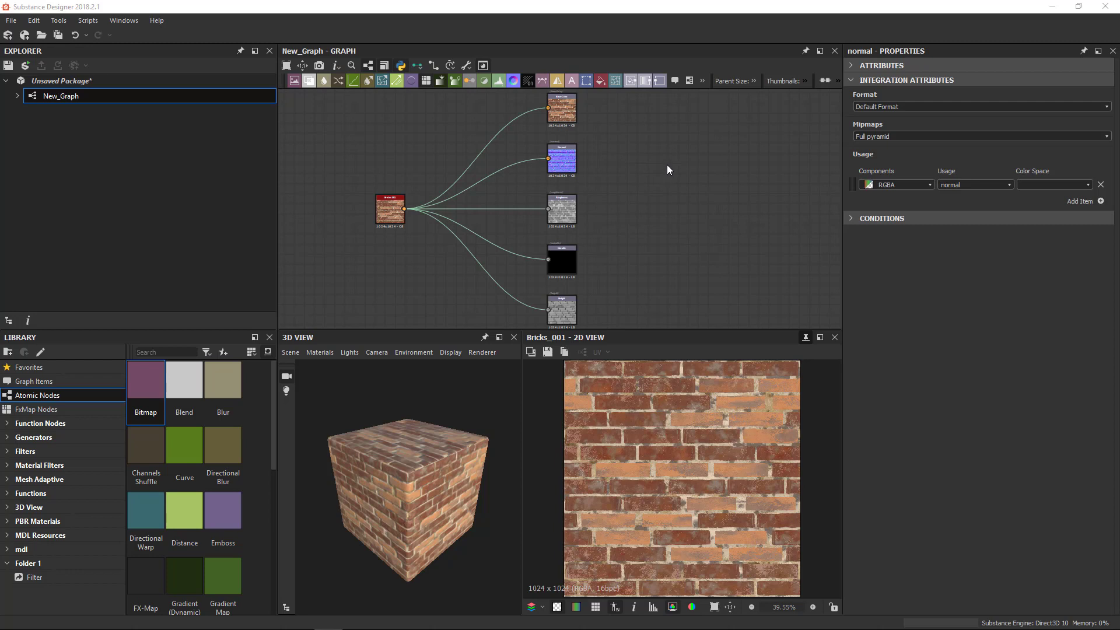
mouse_move(769, 210)
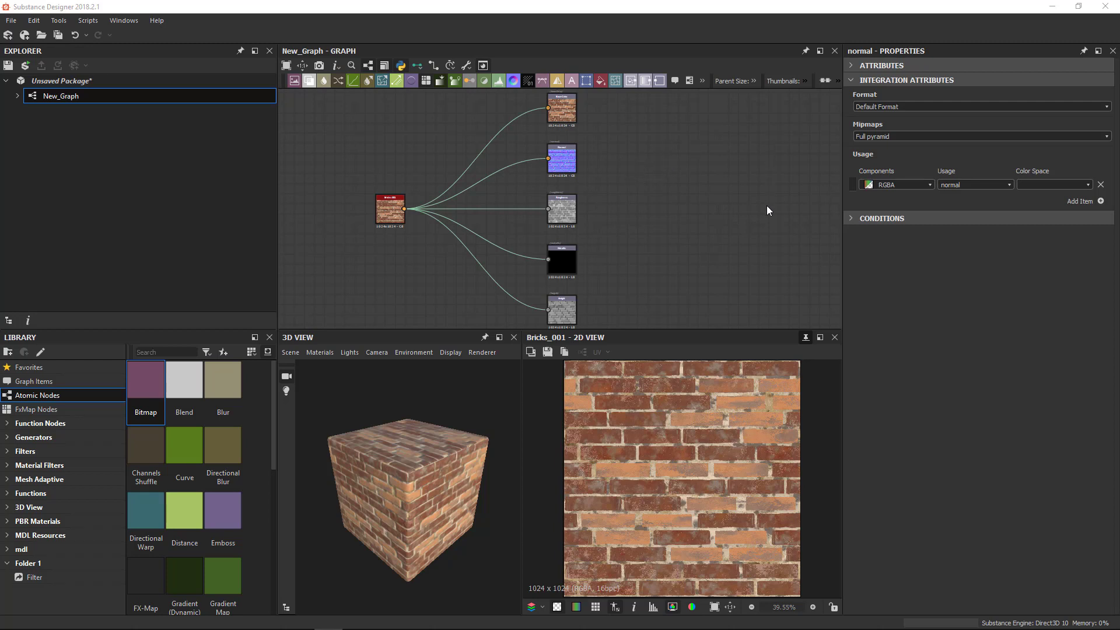
mouse_move(648, 203)
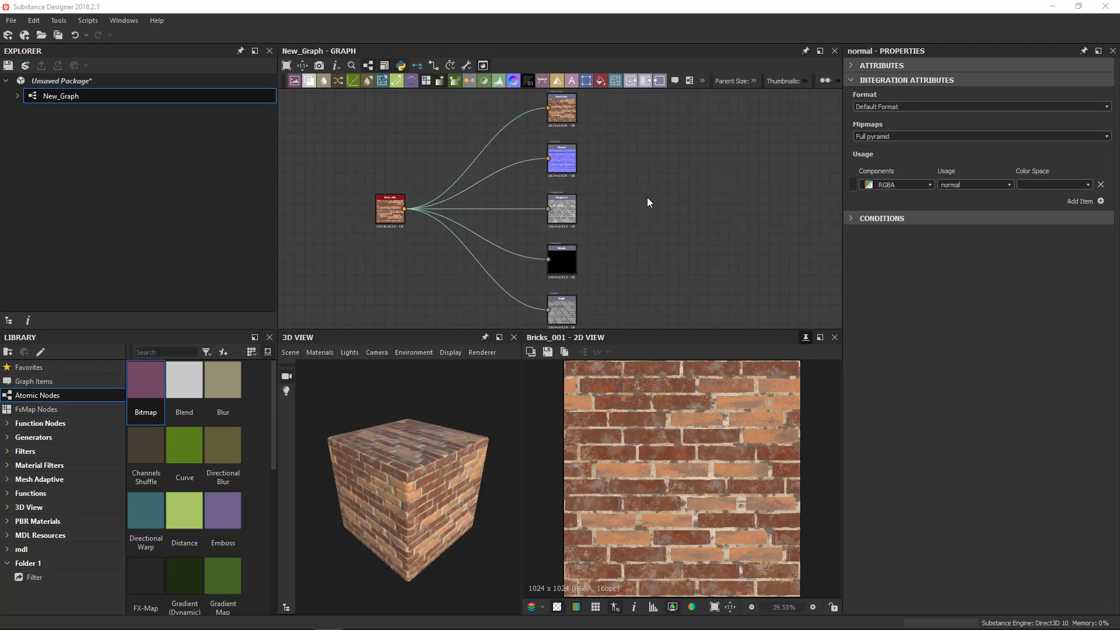
mouse_move(520, 242)
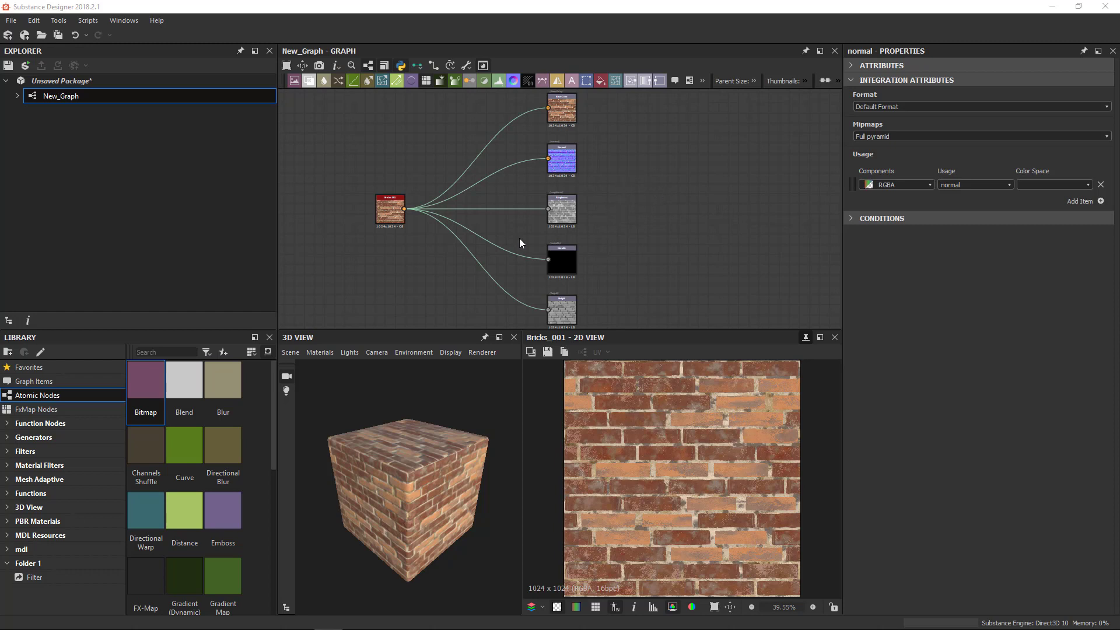
mouse_move(743, 219)
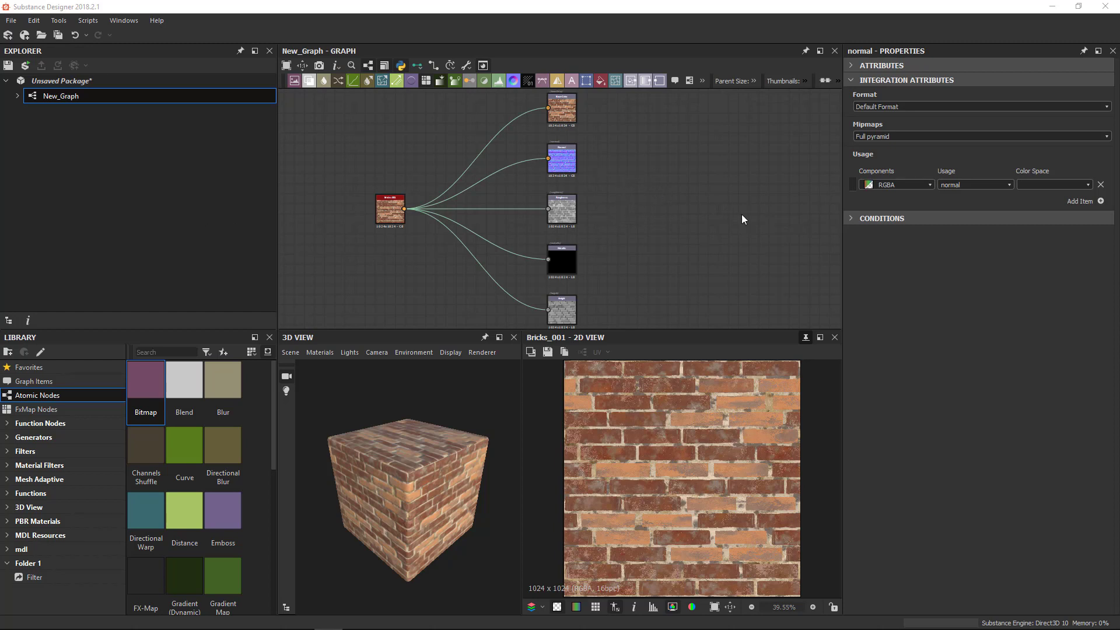
mouse_move(706, 217)
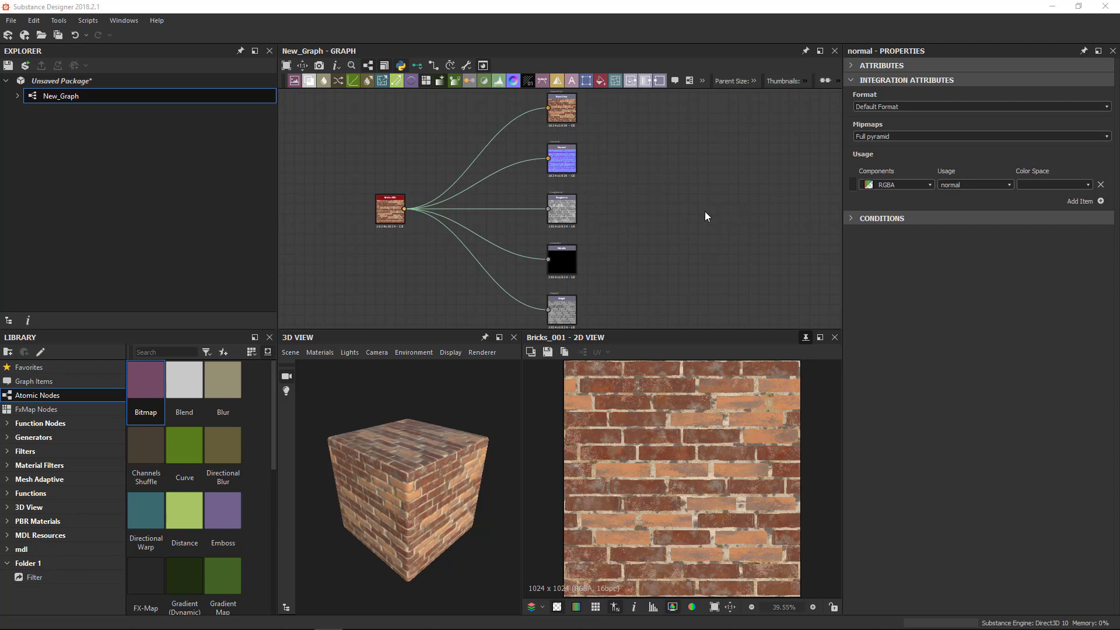
mouse_move(682, 204)
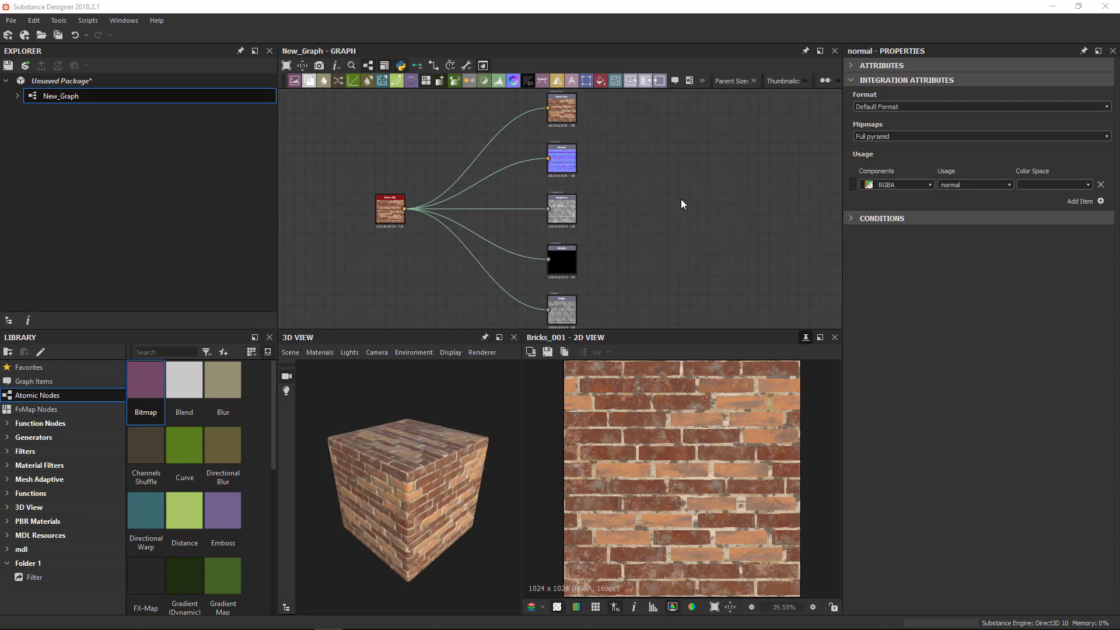
mouse_move(684, 278)
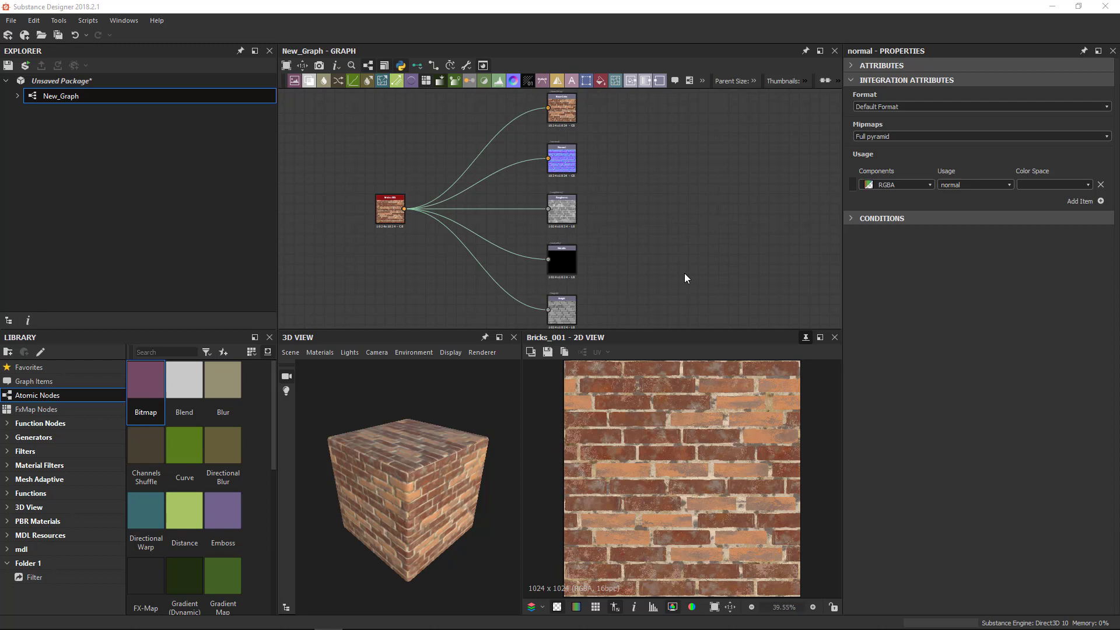
mouse_move(698, 220)
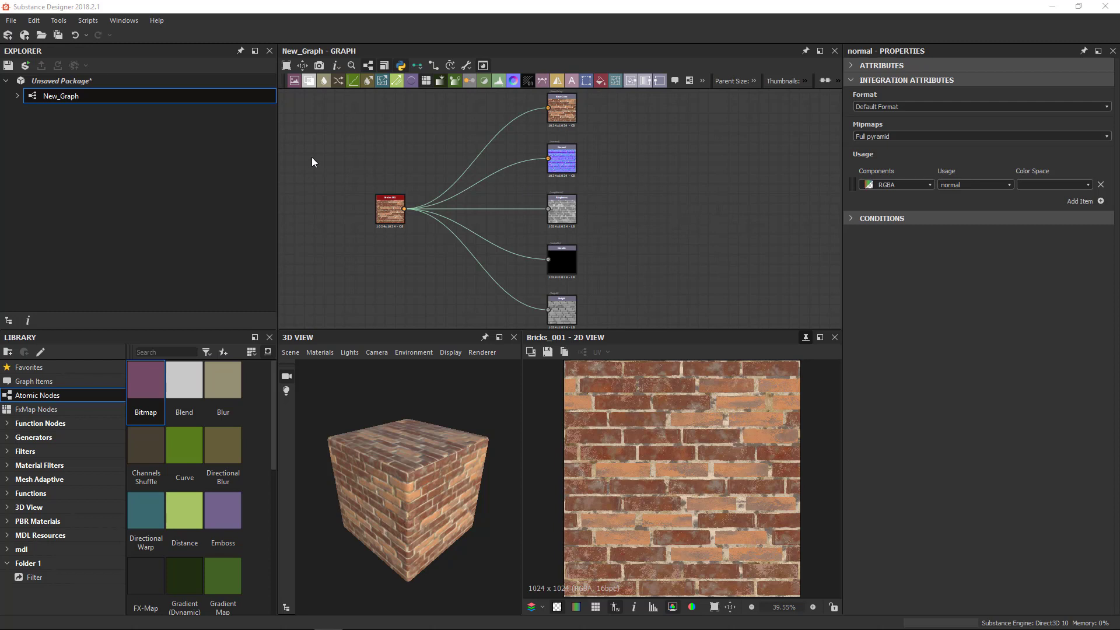
mouse_move(157, 210)
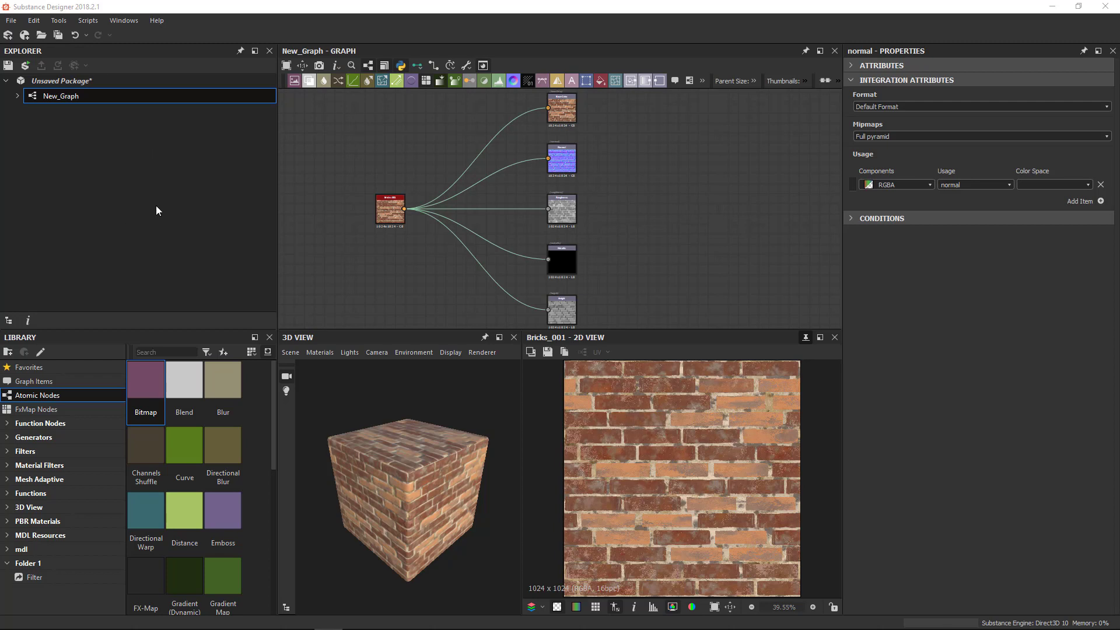
mouse_move(433, 191)
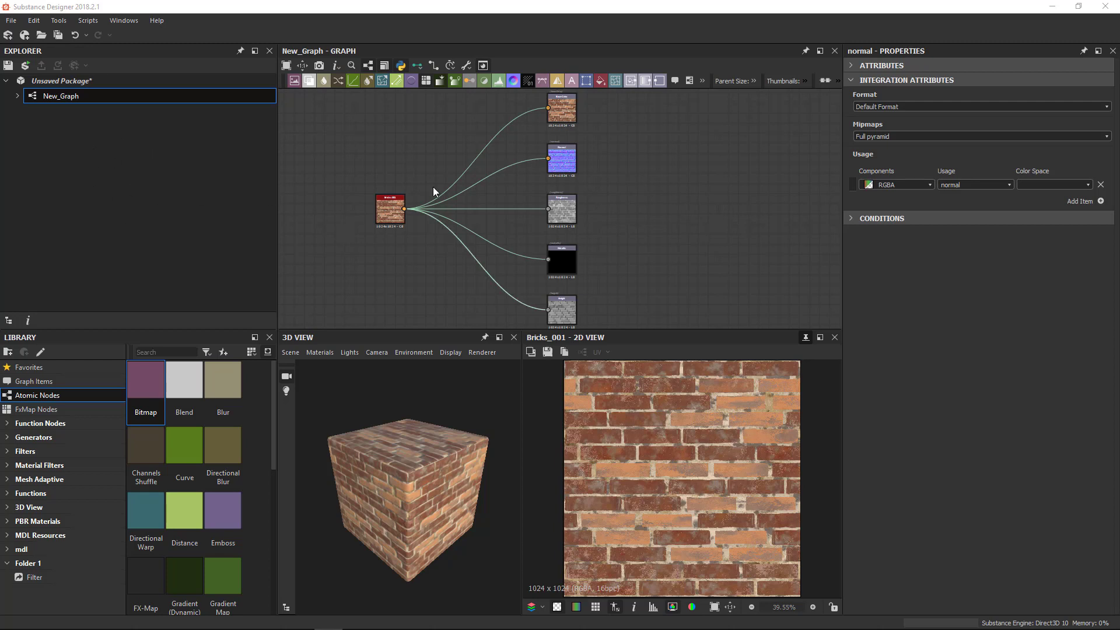
mouse_move(688, 260)
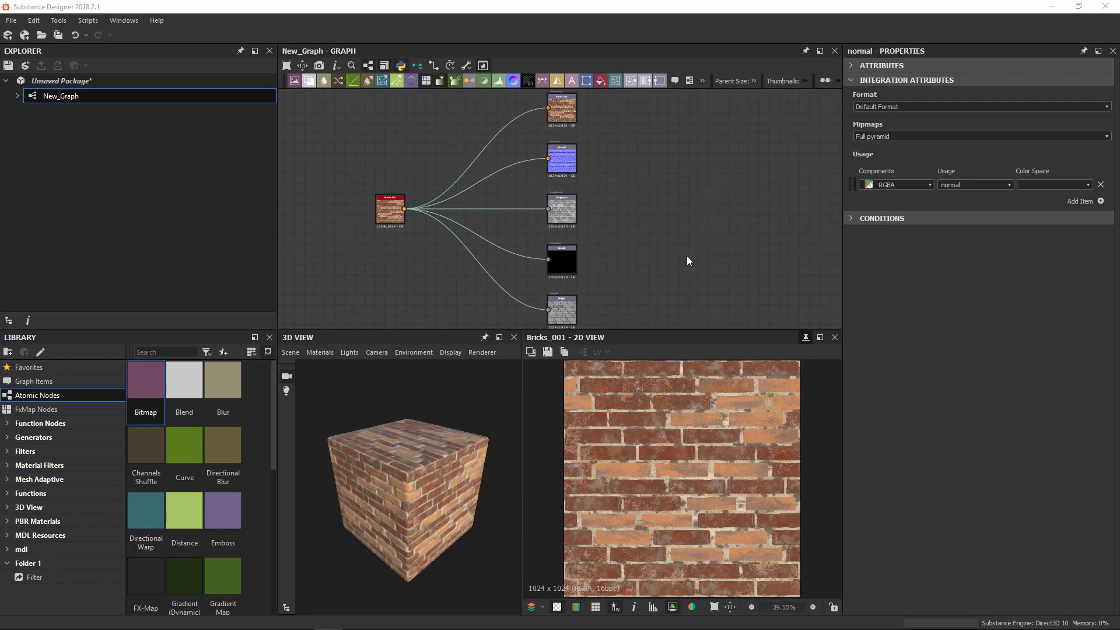
mouse_move(995, 293)
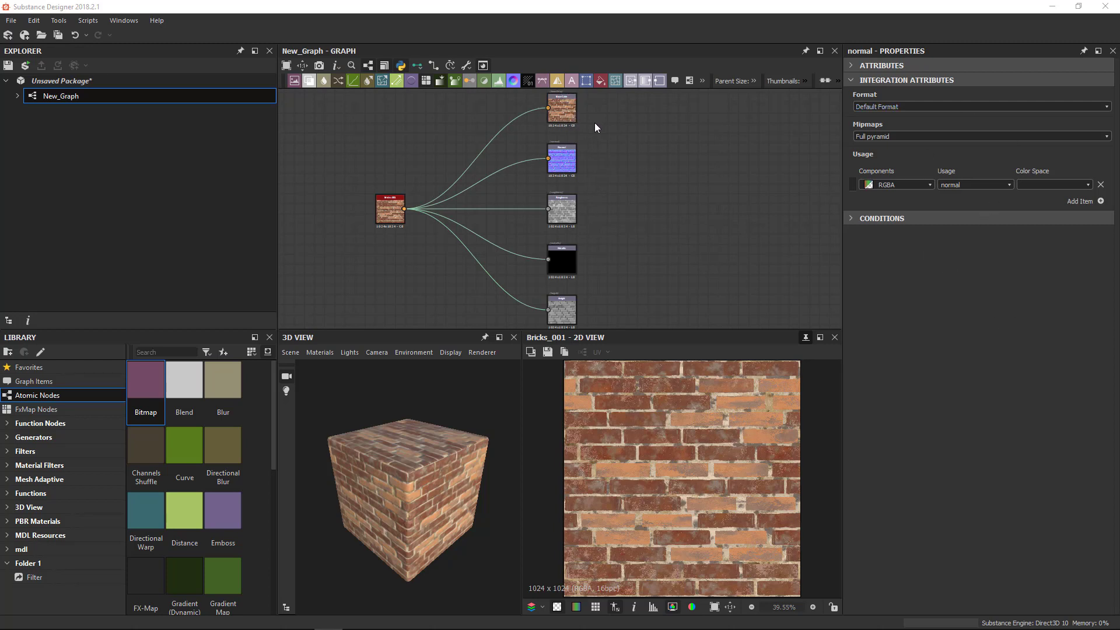
mouse_move(677, 441)
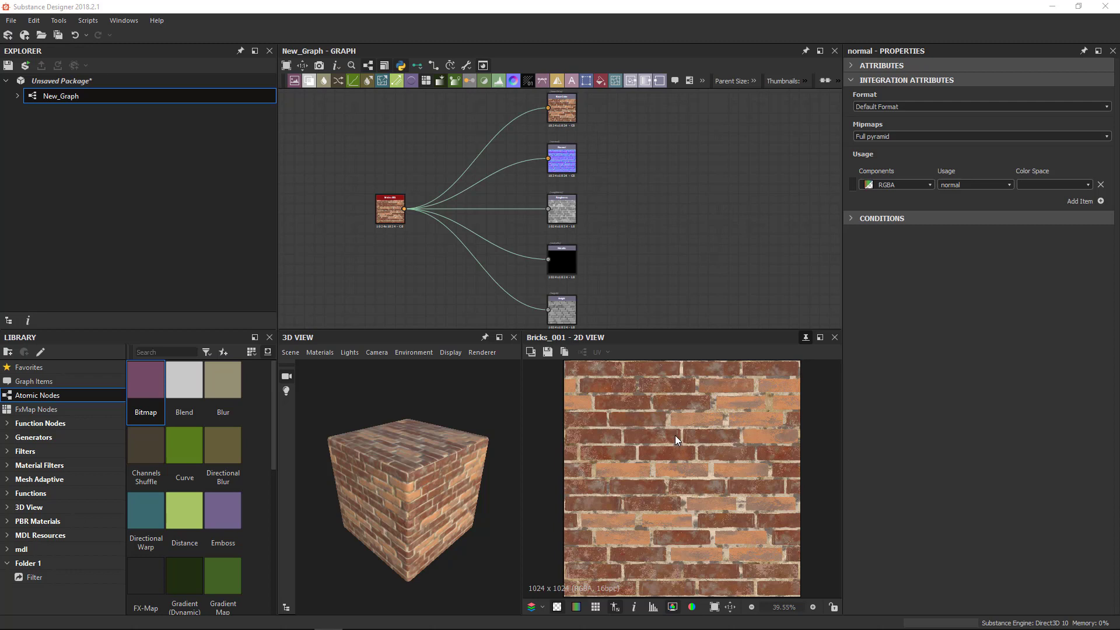
mouse_move(611, 268)
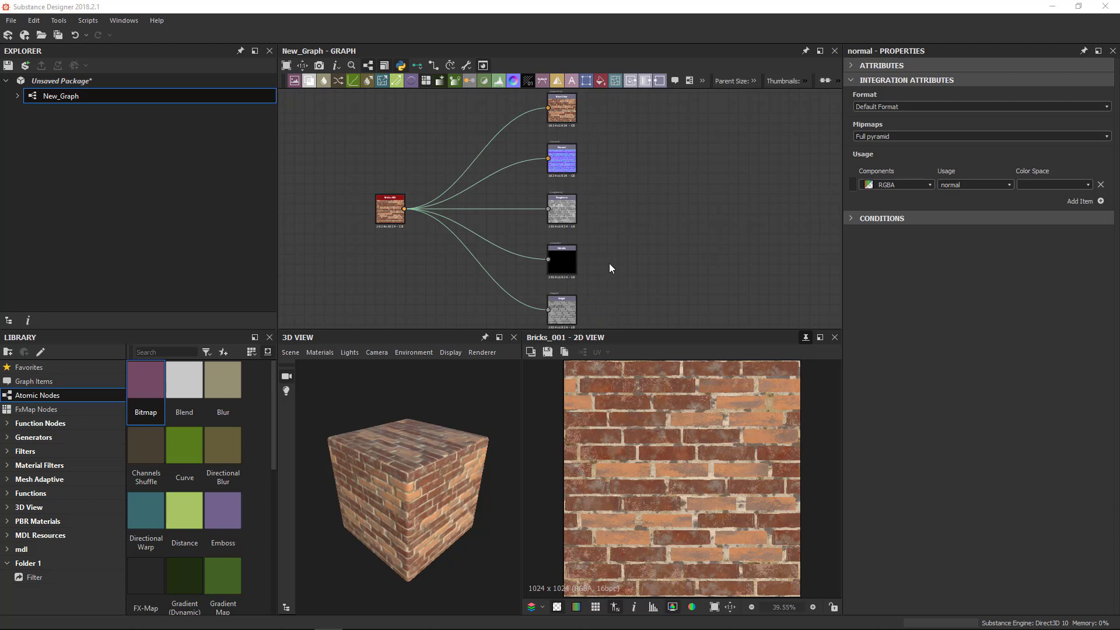
mouse_move(484, 399)
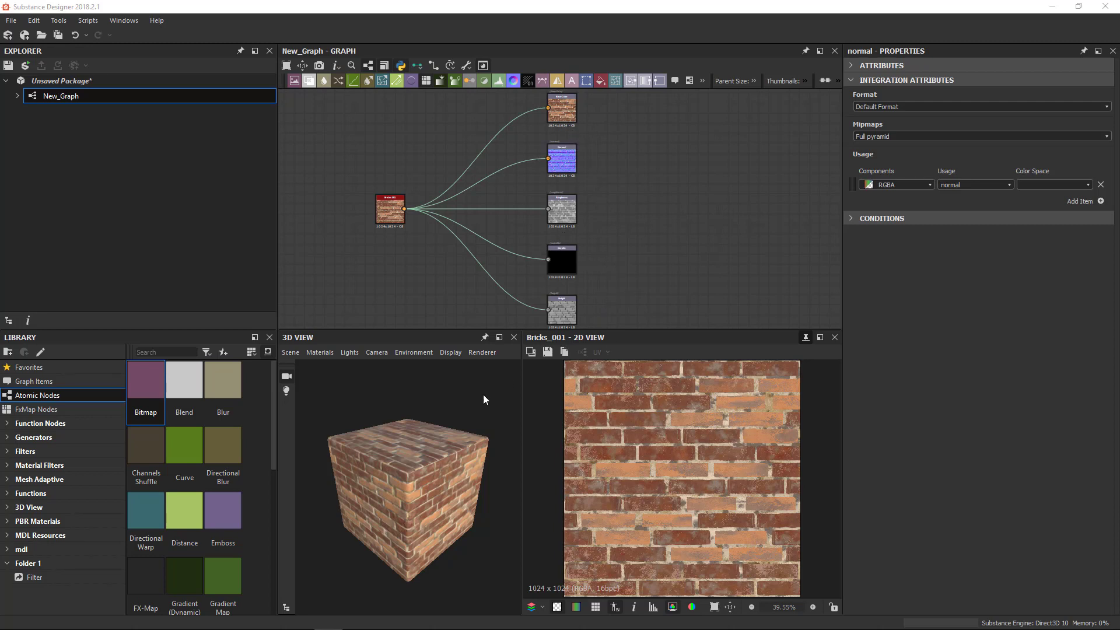
mouse_move(625, 111)
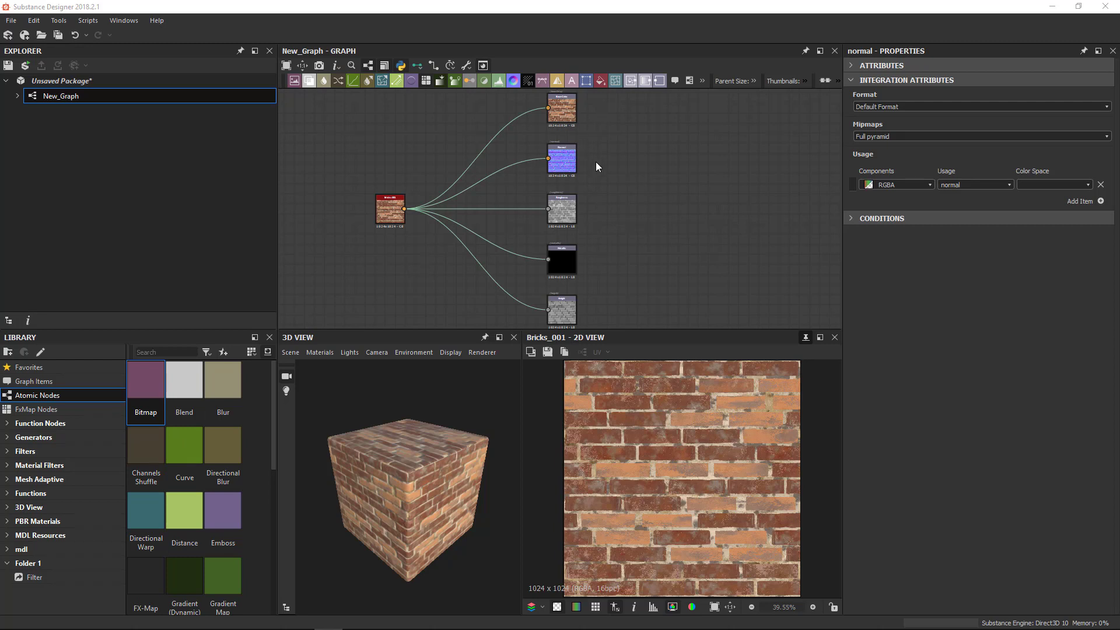
mouse_move(791, 141)
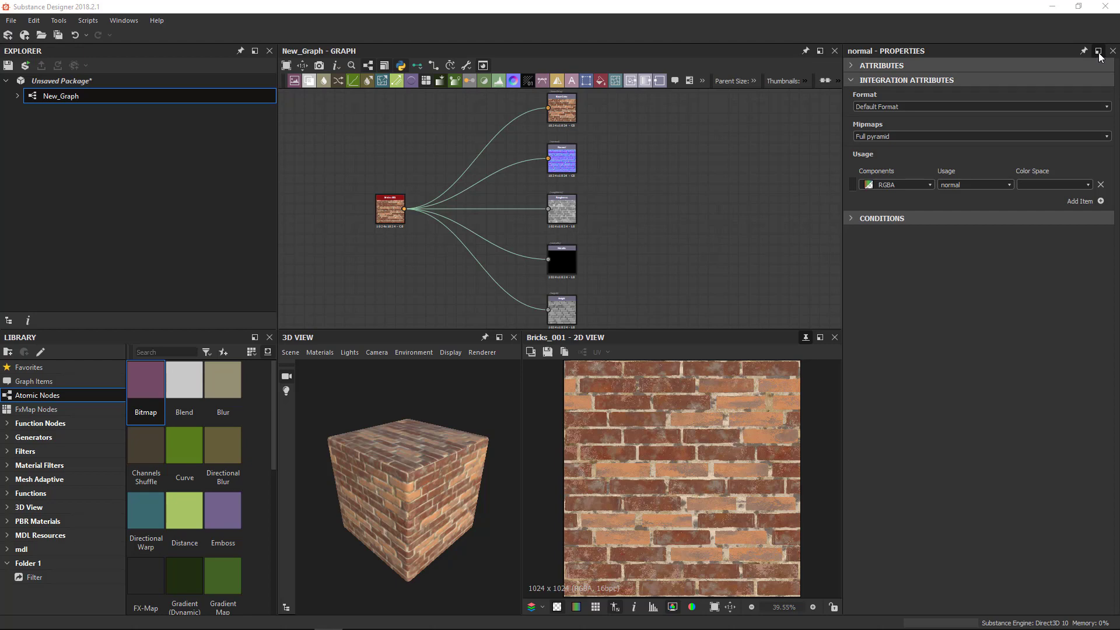
Float the Properties panel as a separate window, then dock it again
left_click(1098, 51)
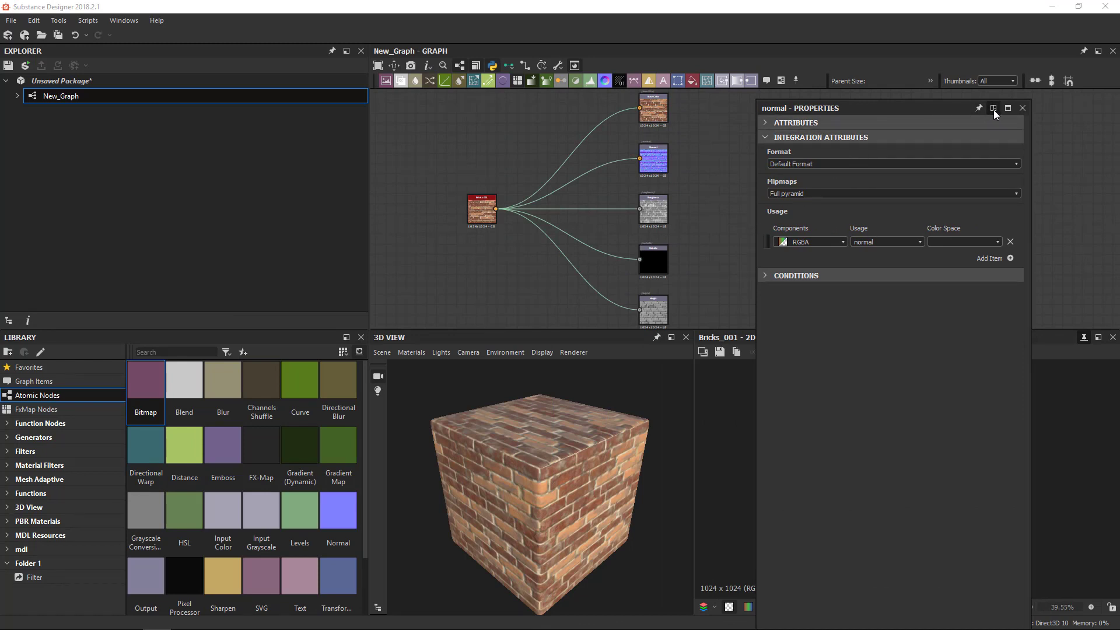
mouse_move(993, 108)
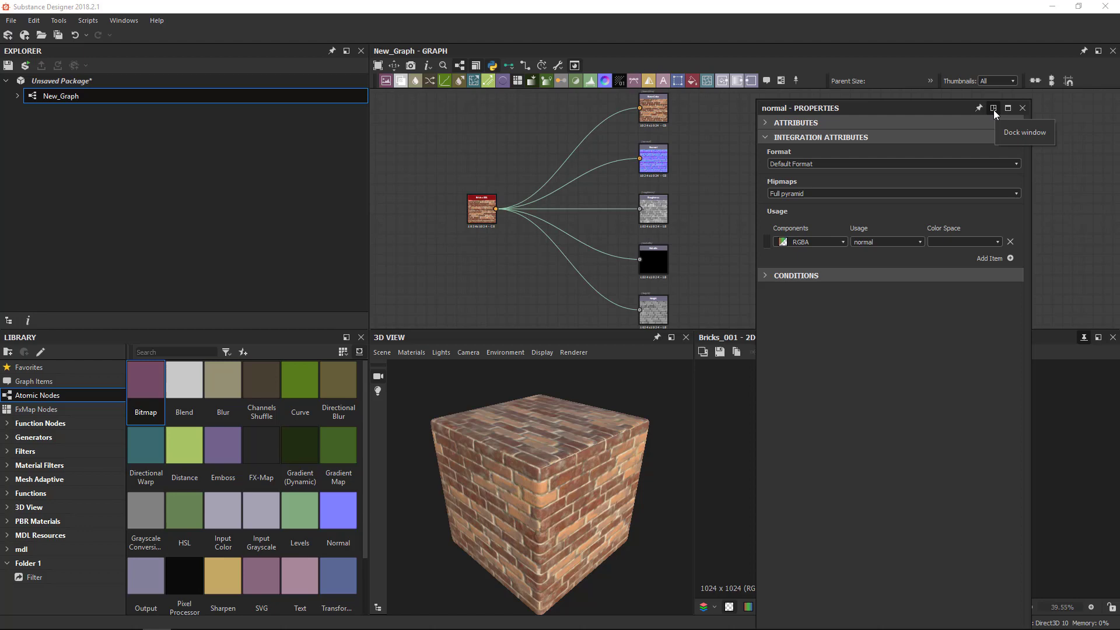
left_click(1021, 108)
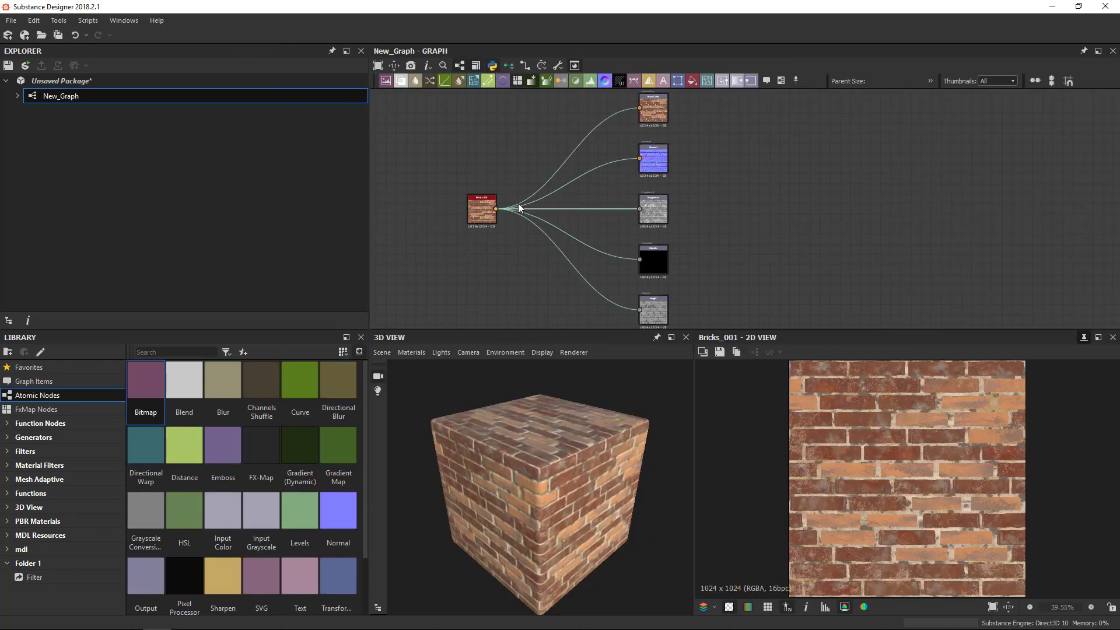
Reset to the default window layout from the Windows menu and confirm
left_click(123, 20)
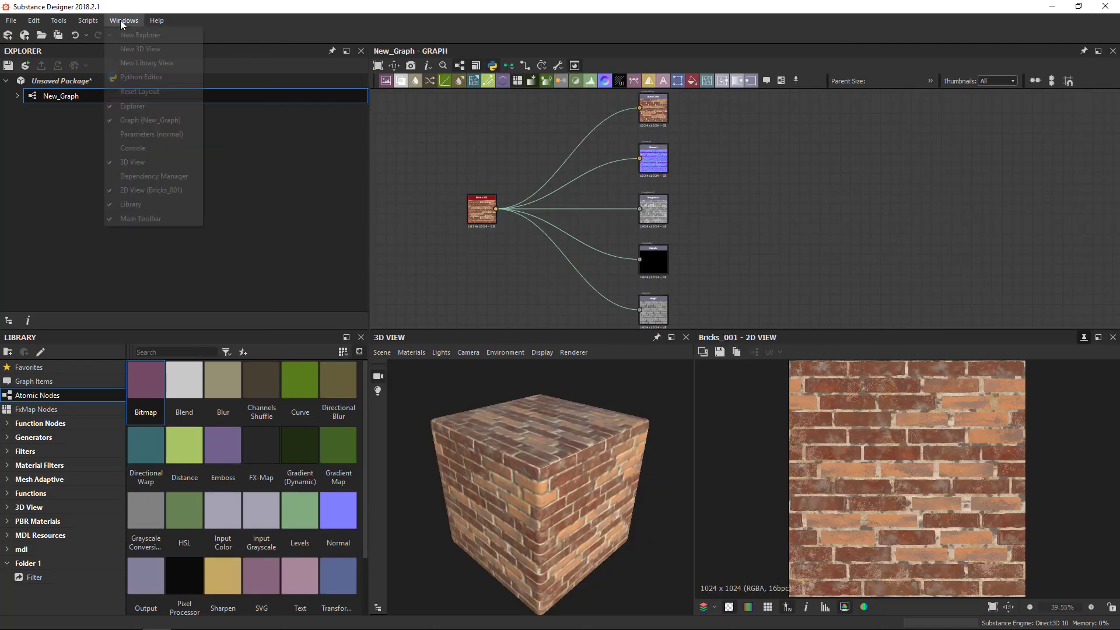
left_click(140, 91)
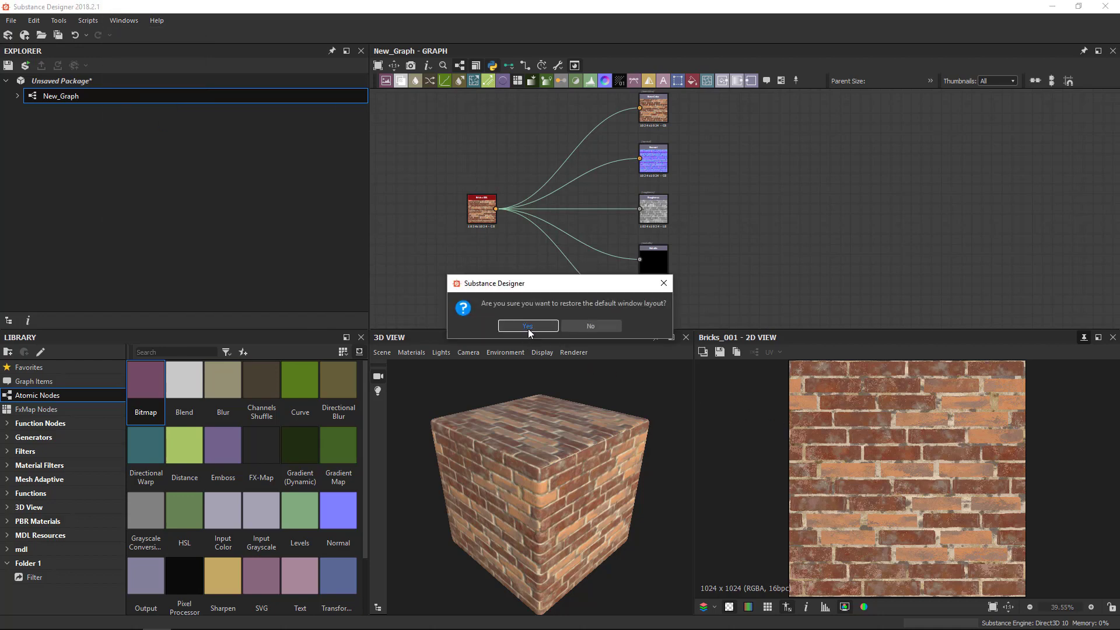
left_click(527, 326)
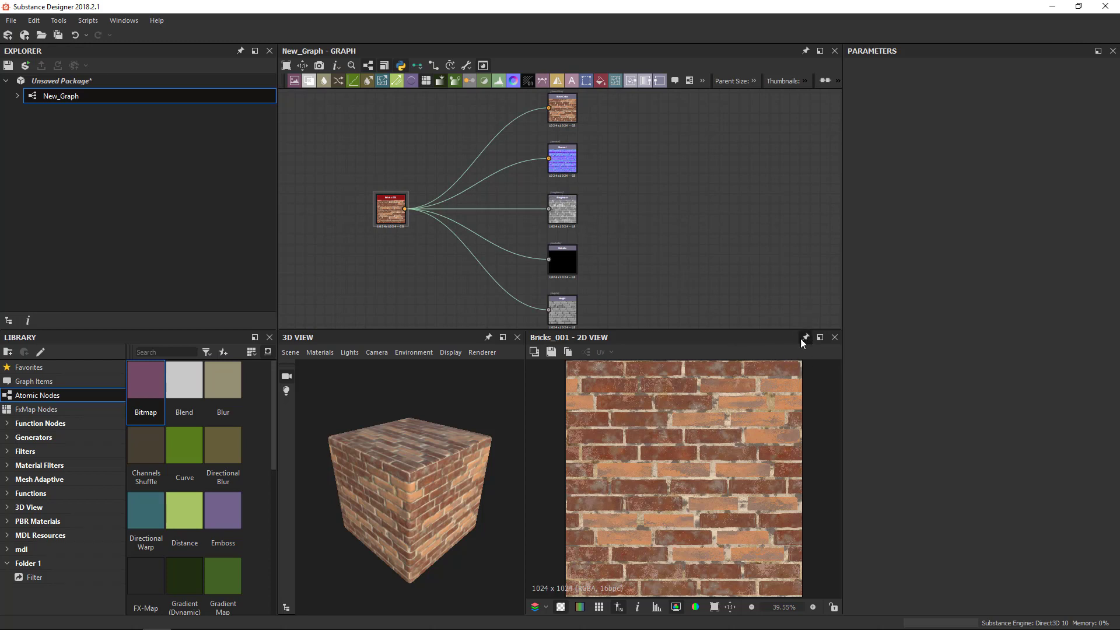
mouse_move(806, 337)
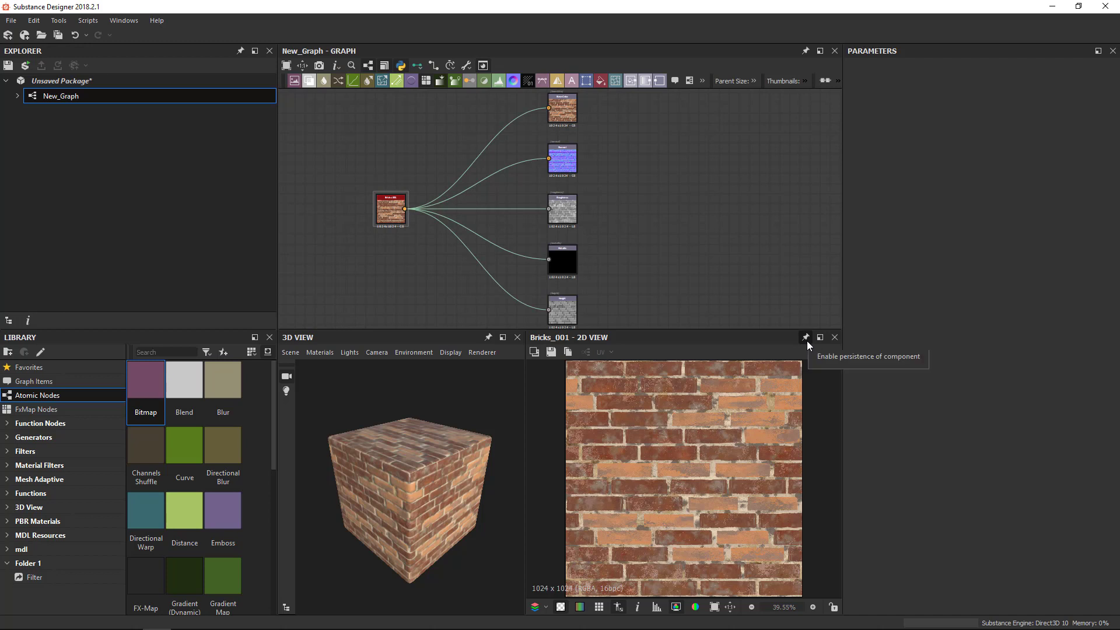
mouse_move(791, 349)
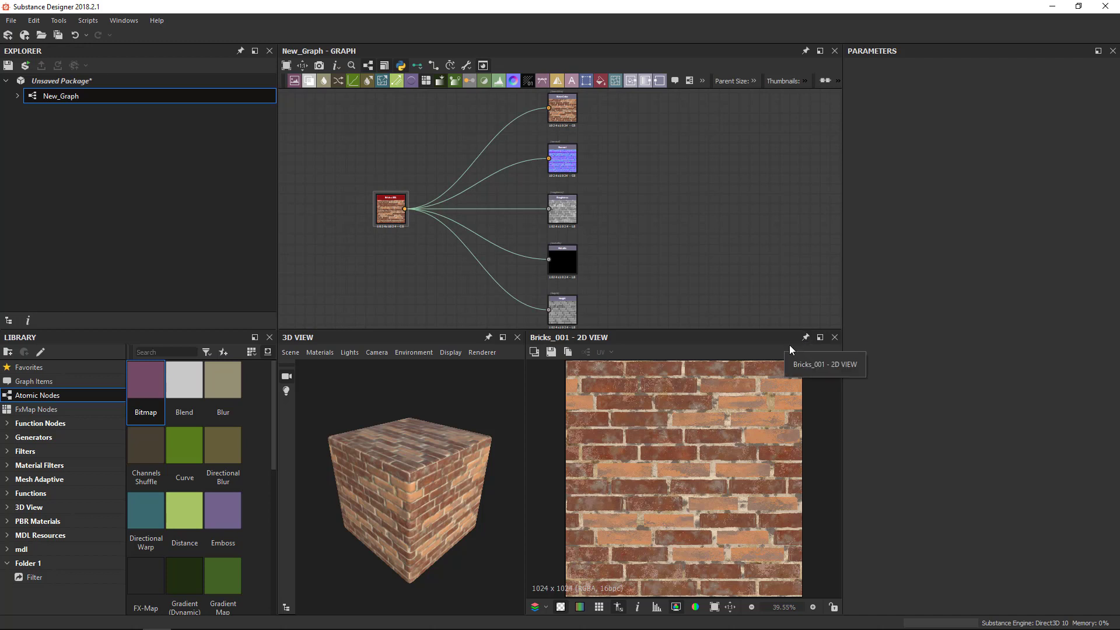
mouse_move(791, 358)
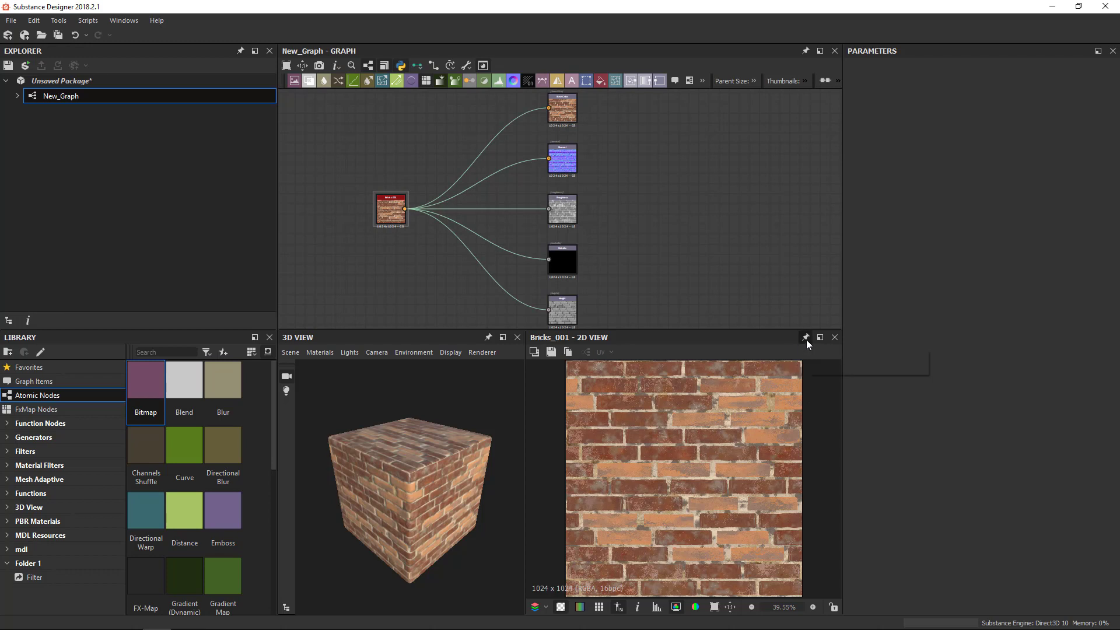
mouse_move(789, 350)
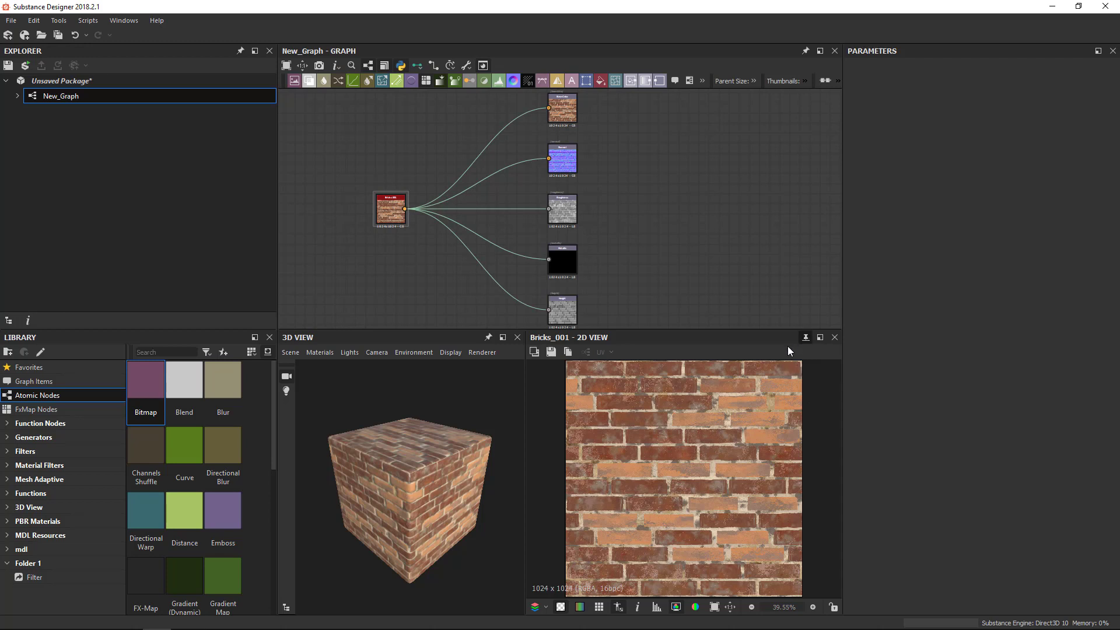
mouse_move(562, 164)
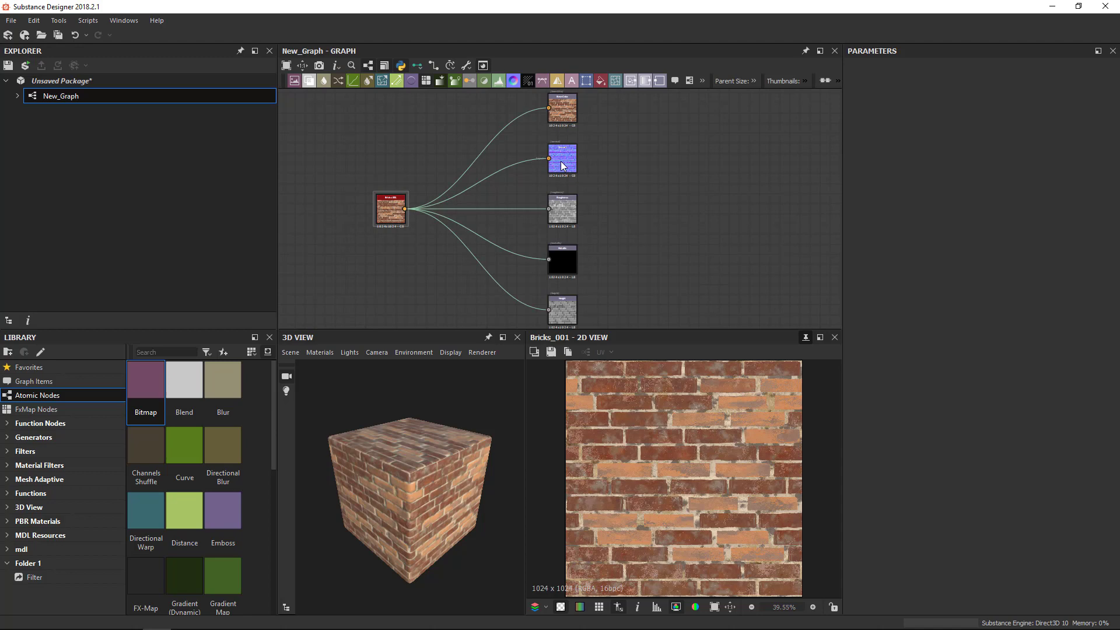
Select the normal output node to show it in a new Normal 2D view tab
left_click(562, 158)
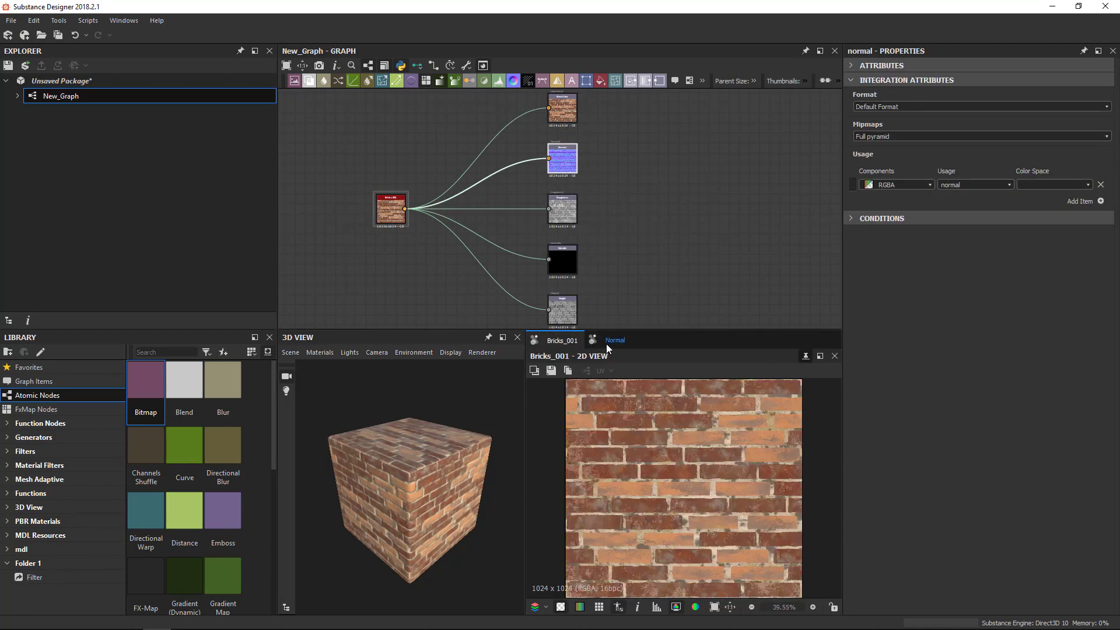
mouse_move(600, 360)
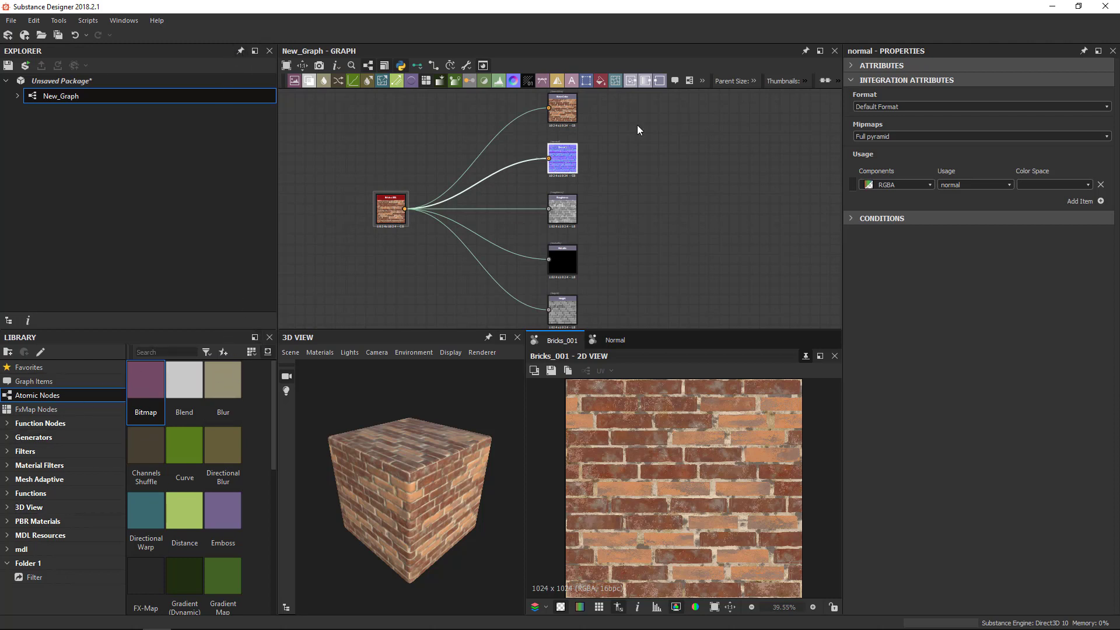
mouse_move(704, 368)
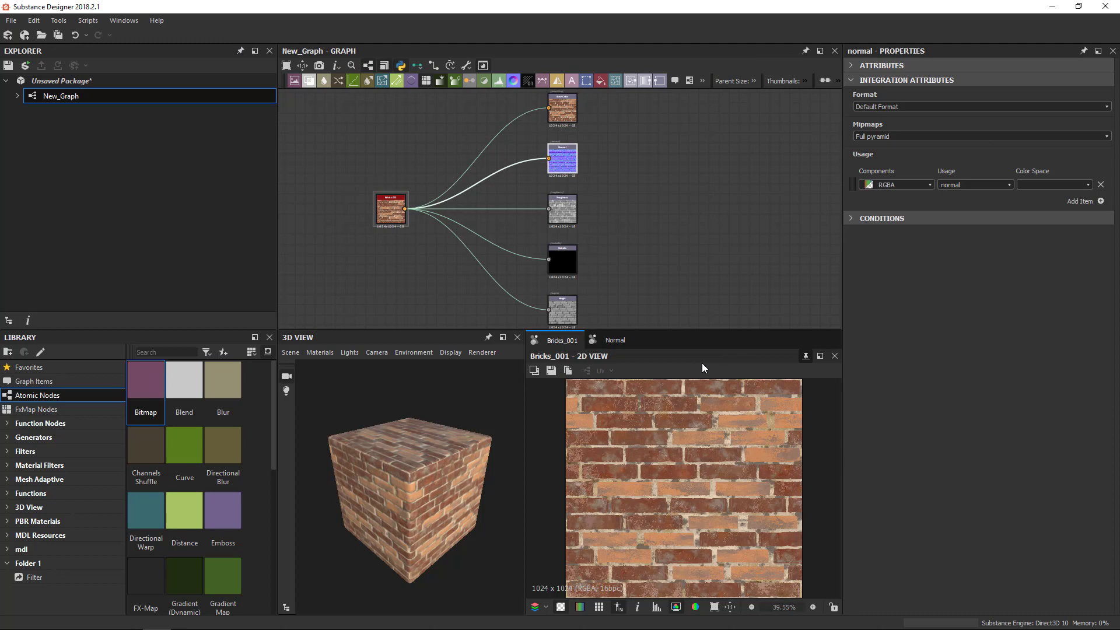
mouse_move(446, 222)
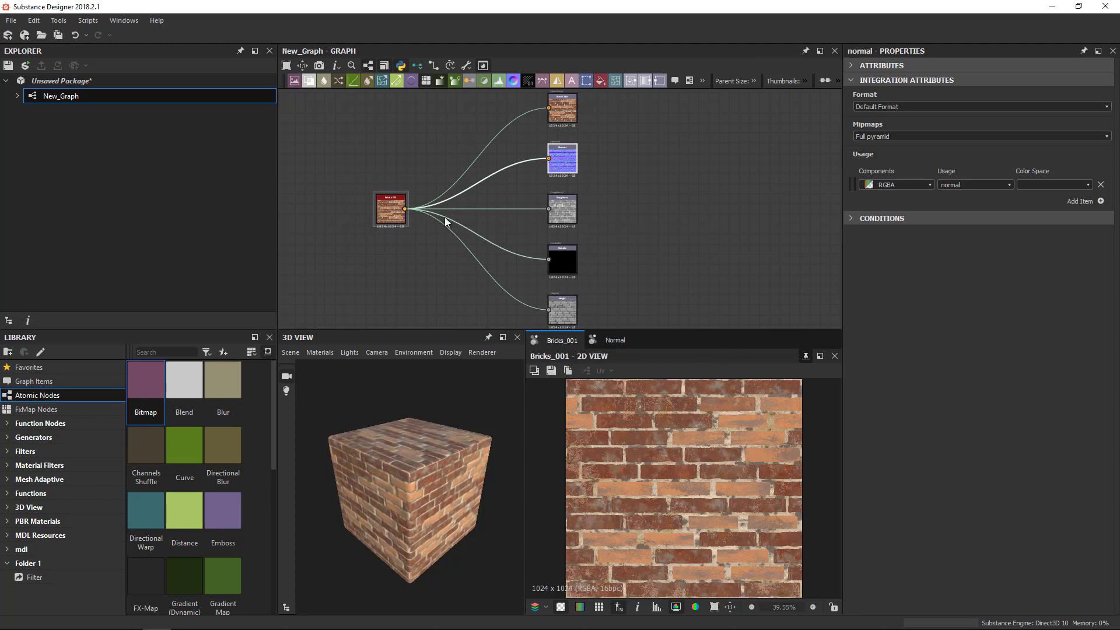
mouse_move(156, 20)
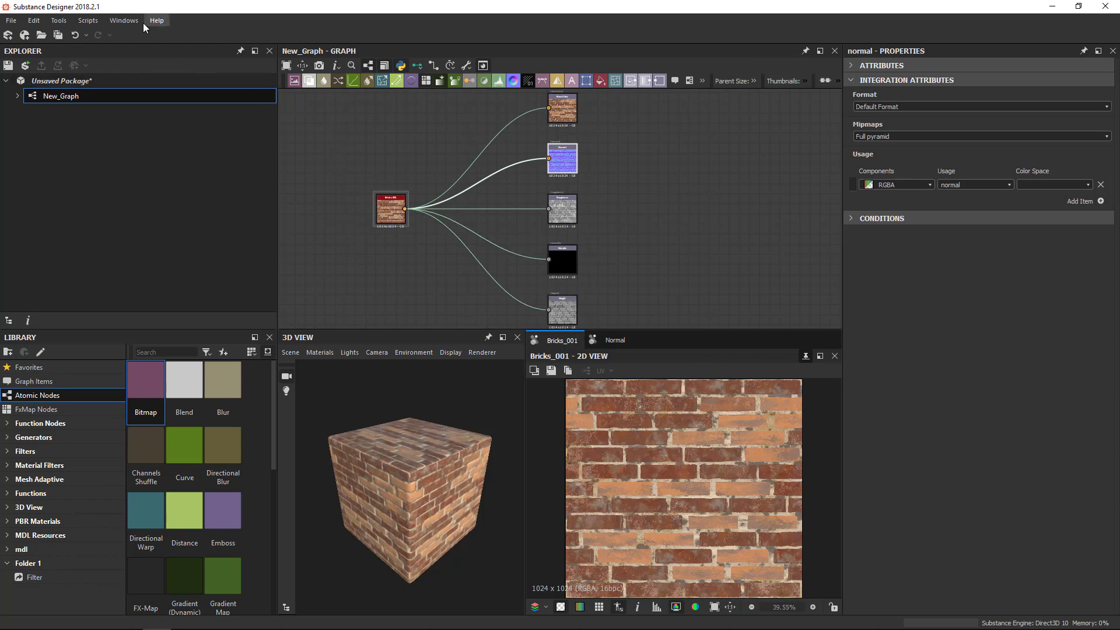
left_click(124, 20)
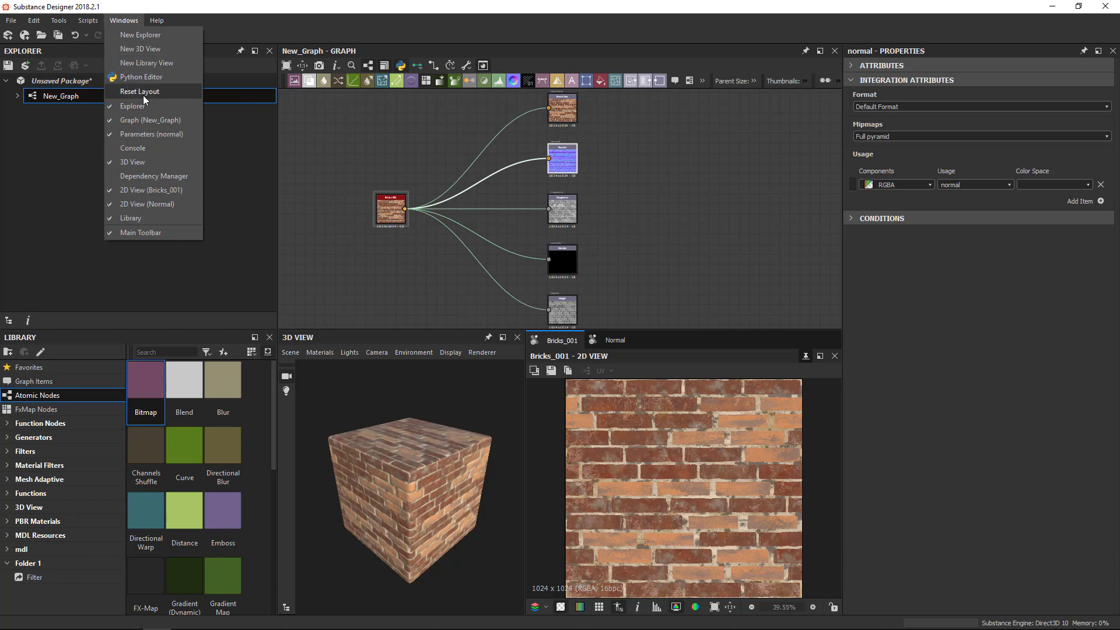
mouse_move(132, 105)
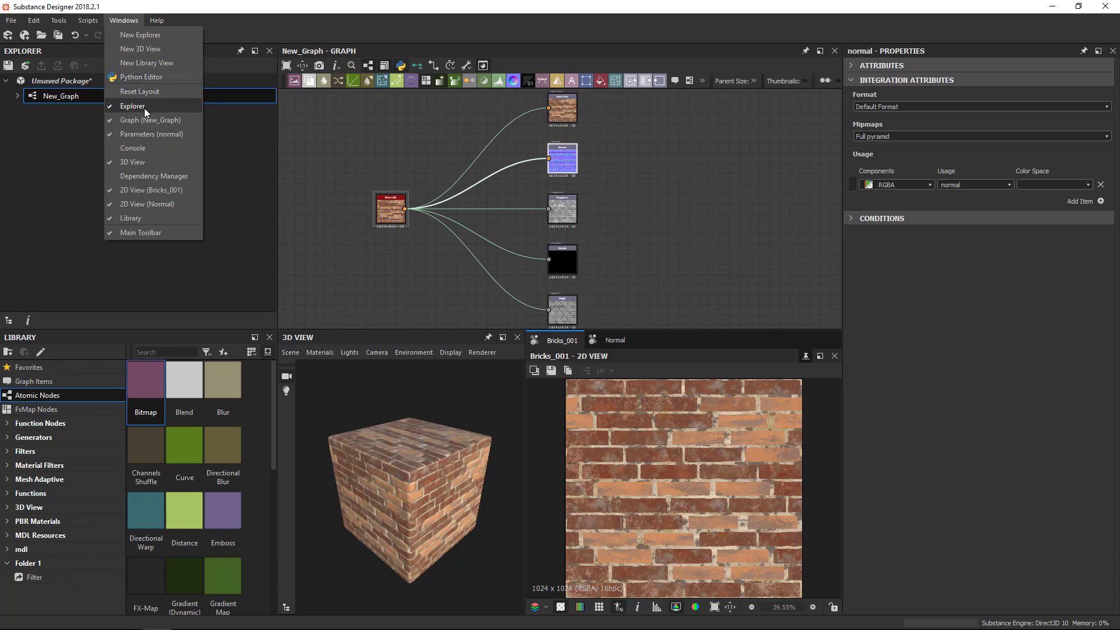
mouse_move(143, 218)
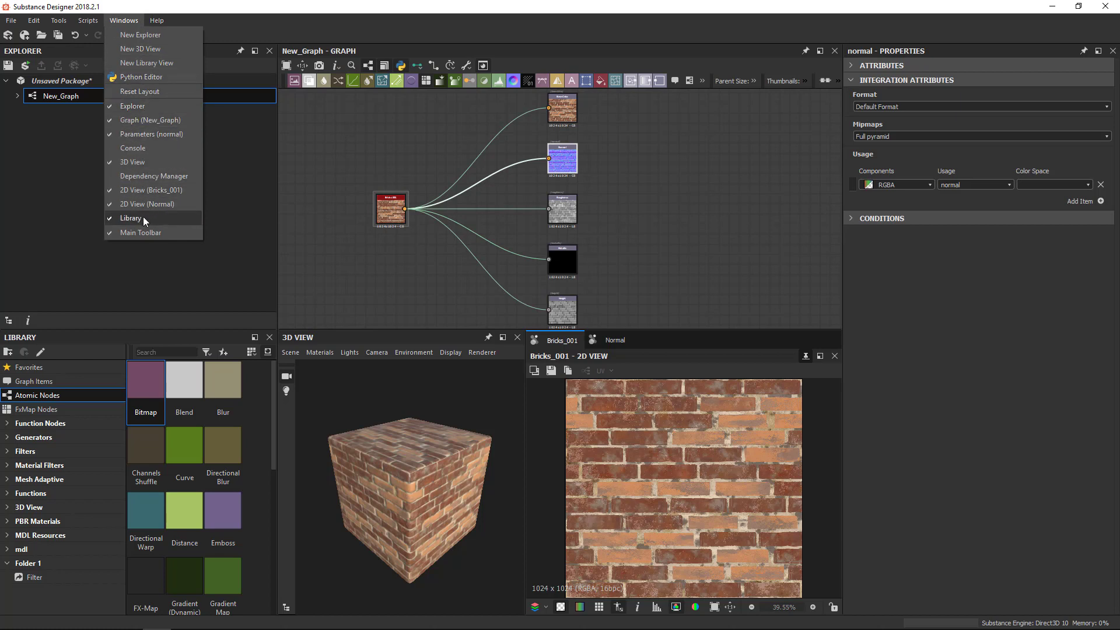
mouse_move(143, 148)
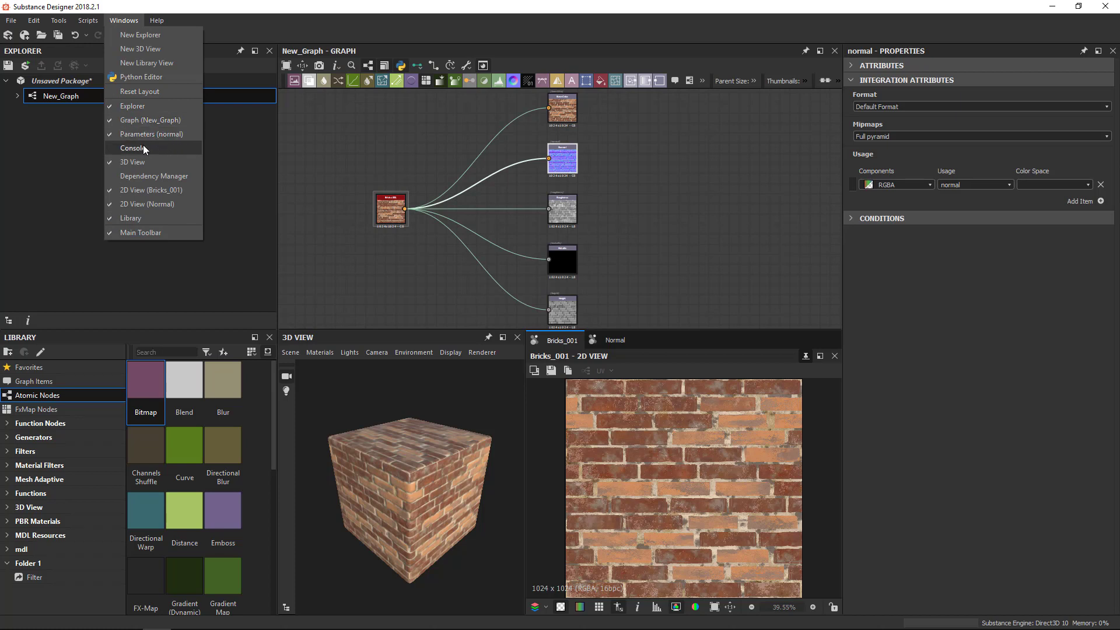
mouse_move(137, 177)
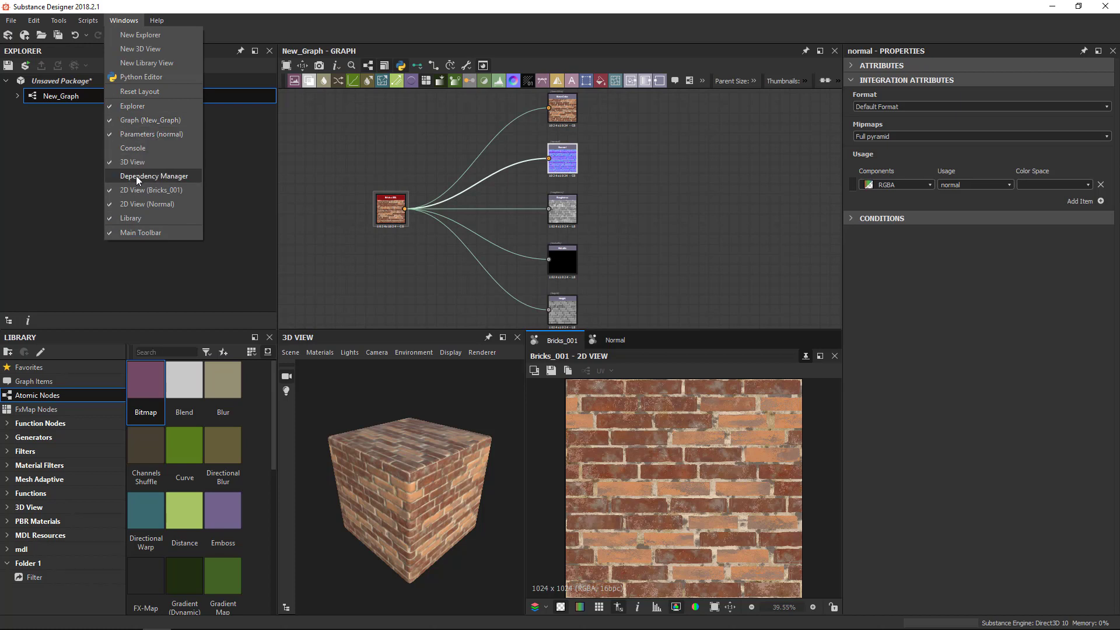
mouse_move(146, 147)
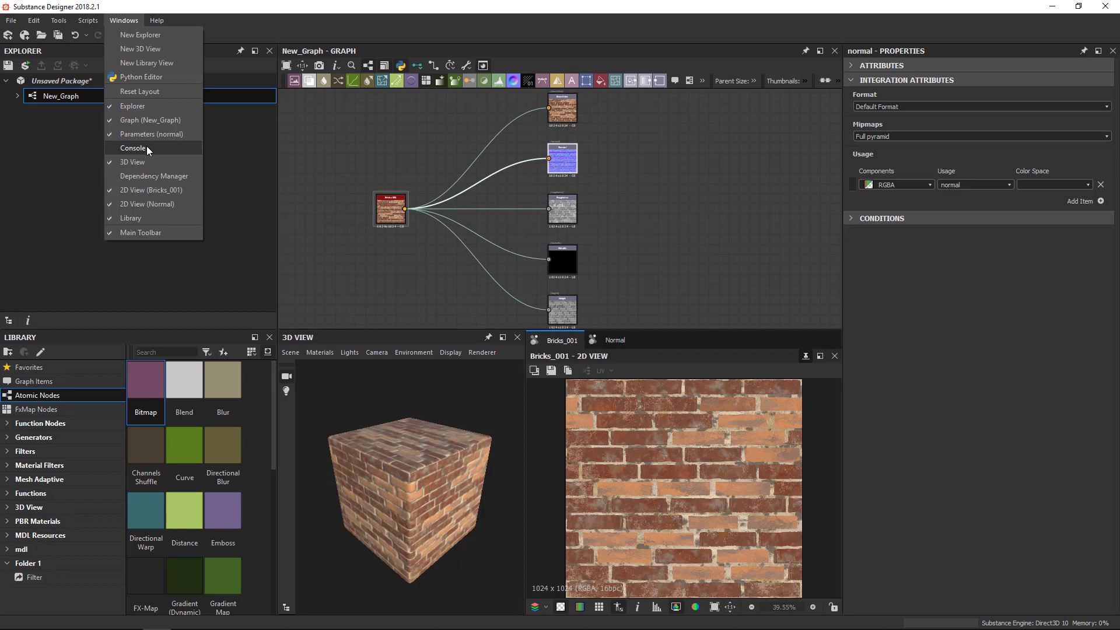
mouse_move(136, 165)
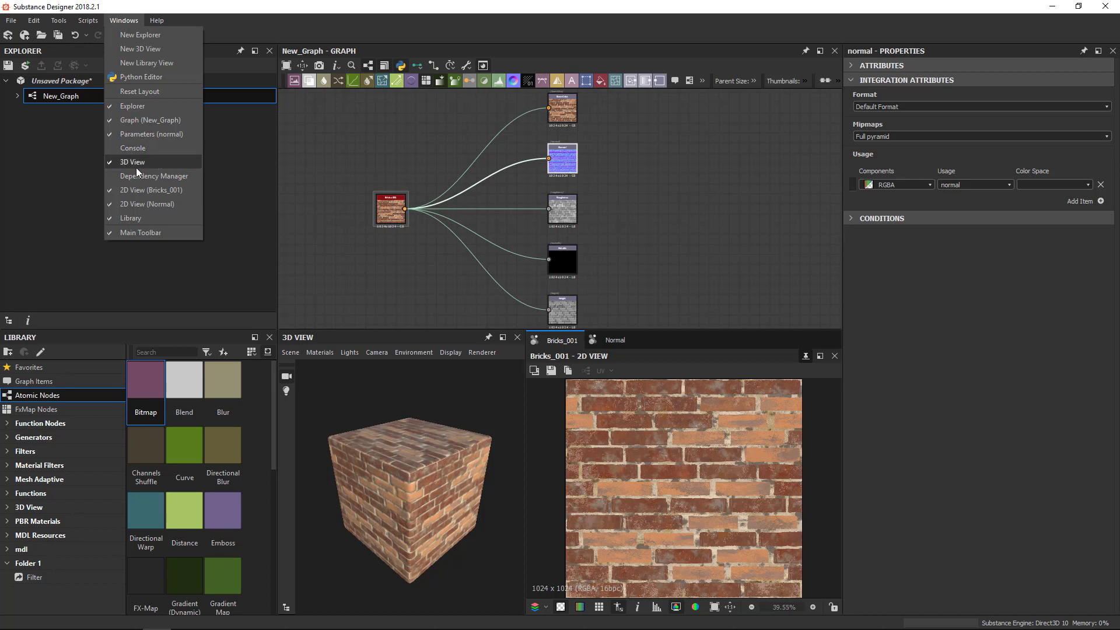
mouse_move(153, 176)
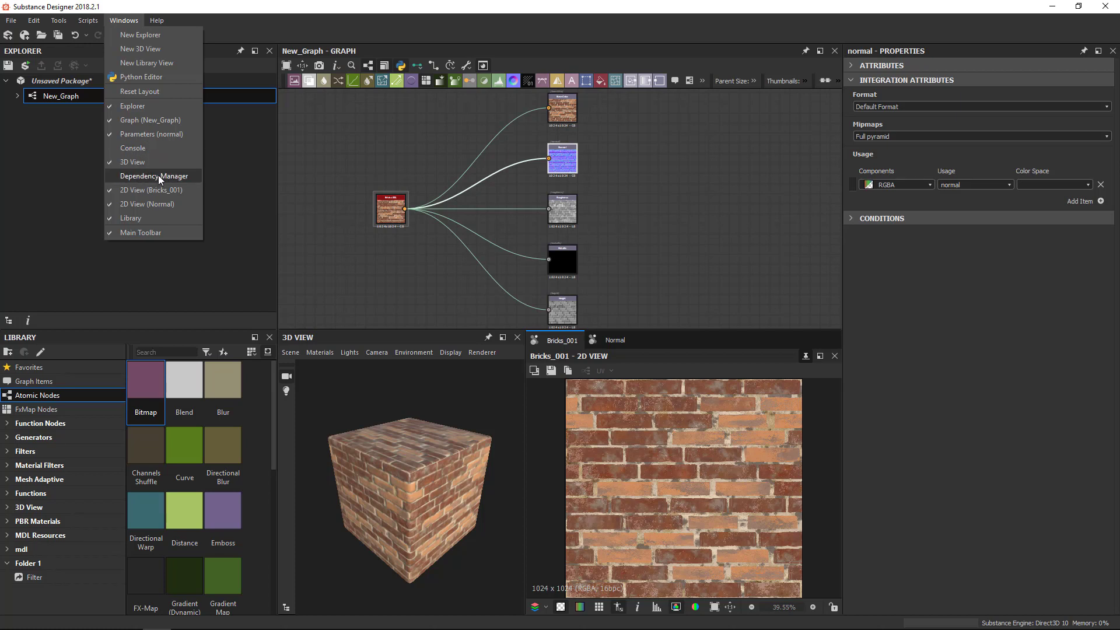
mouse_move(296, 166)
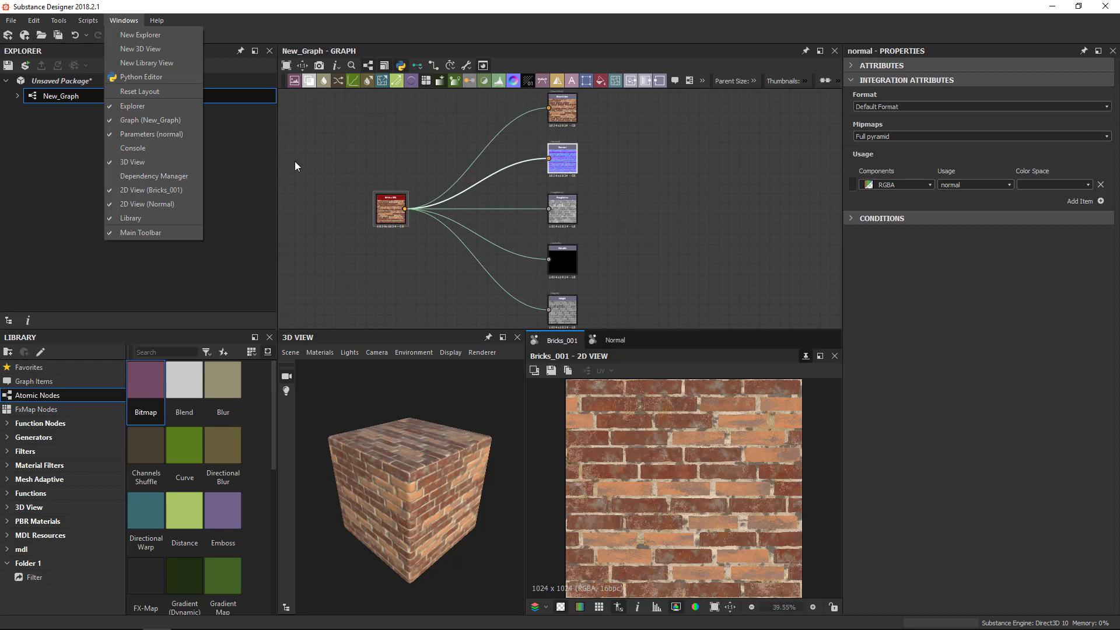
left_click(479, 198)
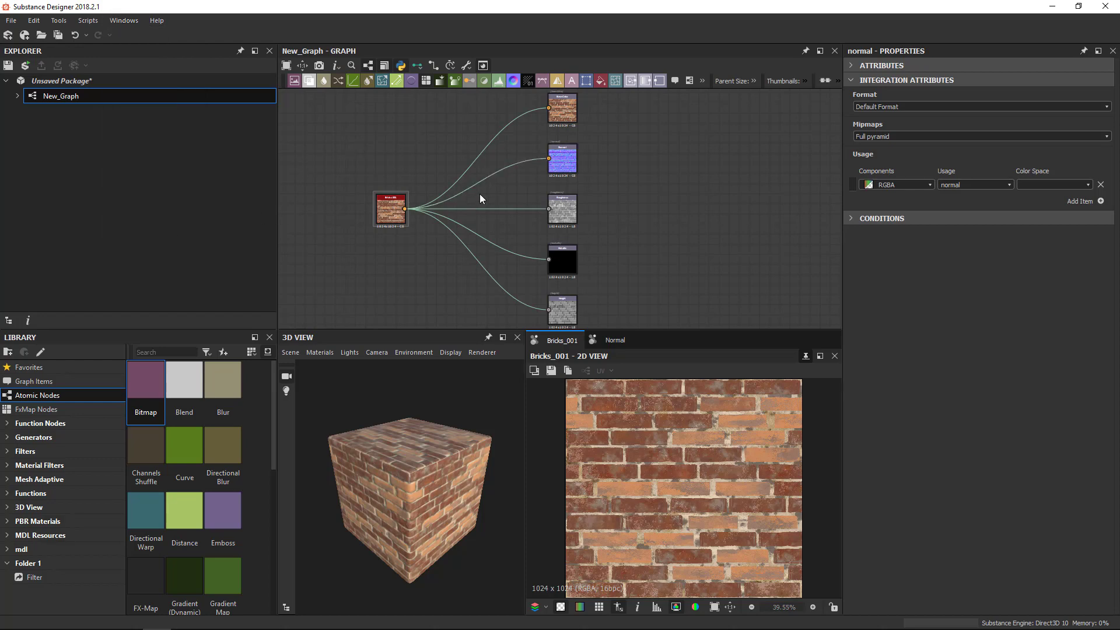